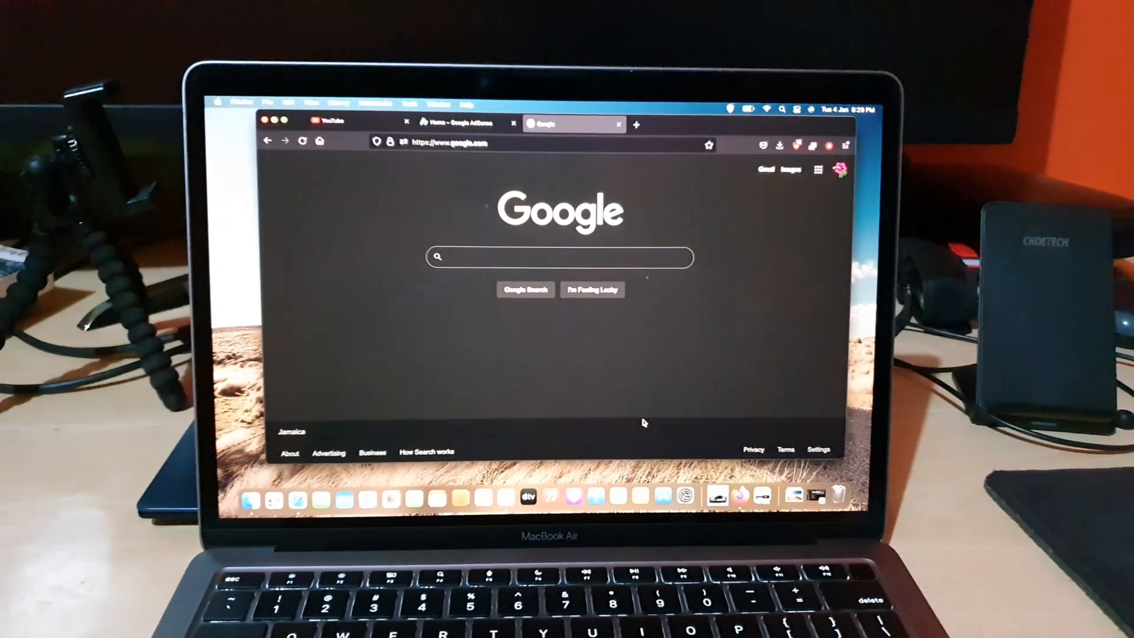
- Search Google for 'epic games mac download' to find the Epic Games Launcher download page
text(epic games mac download)
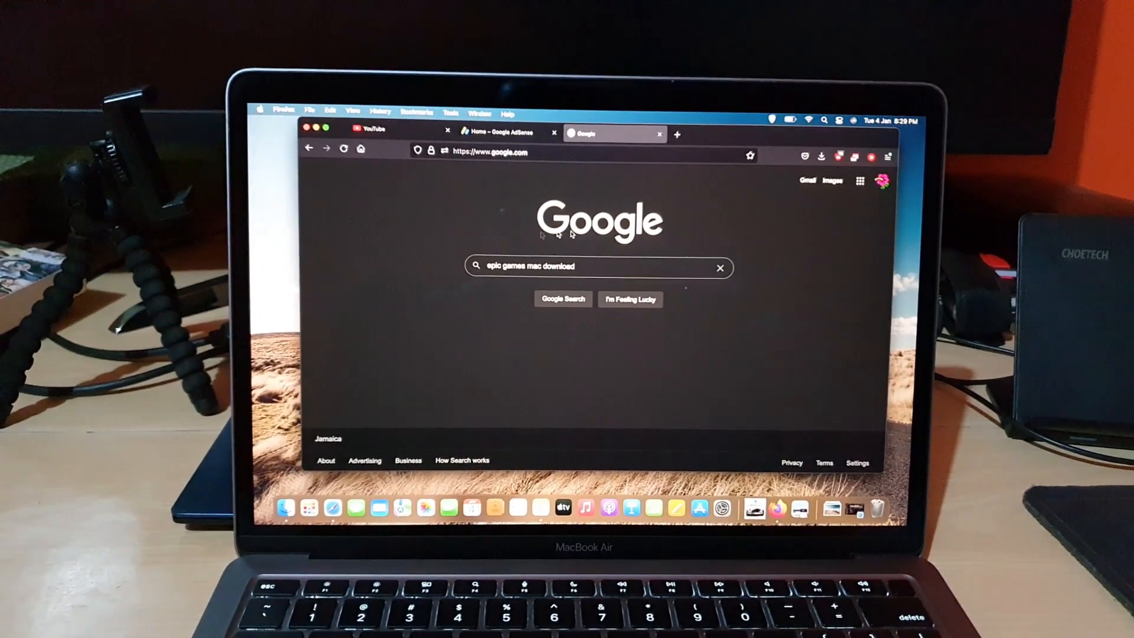
click(563, 299)
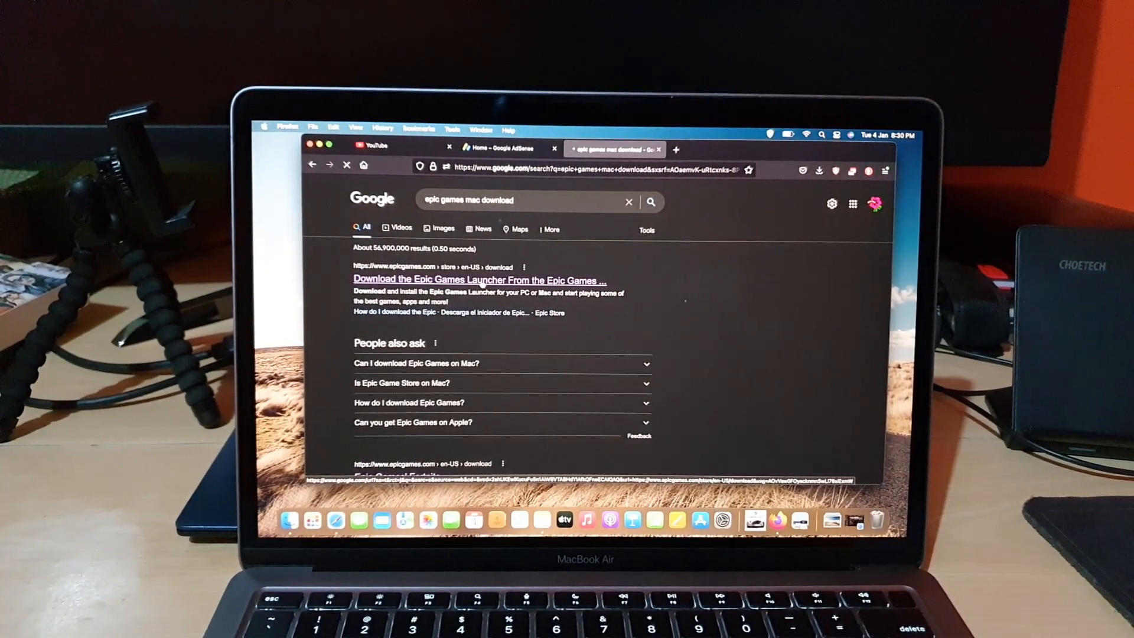
- From the official result, start downloading the Mac installer EpicInstaller-13.0.0.dmg
click(480, 280)
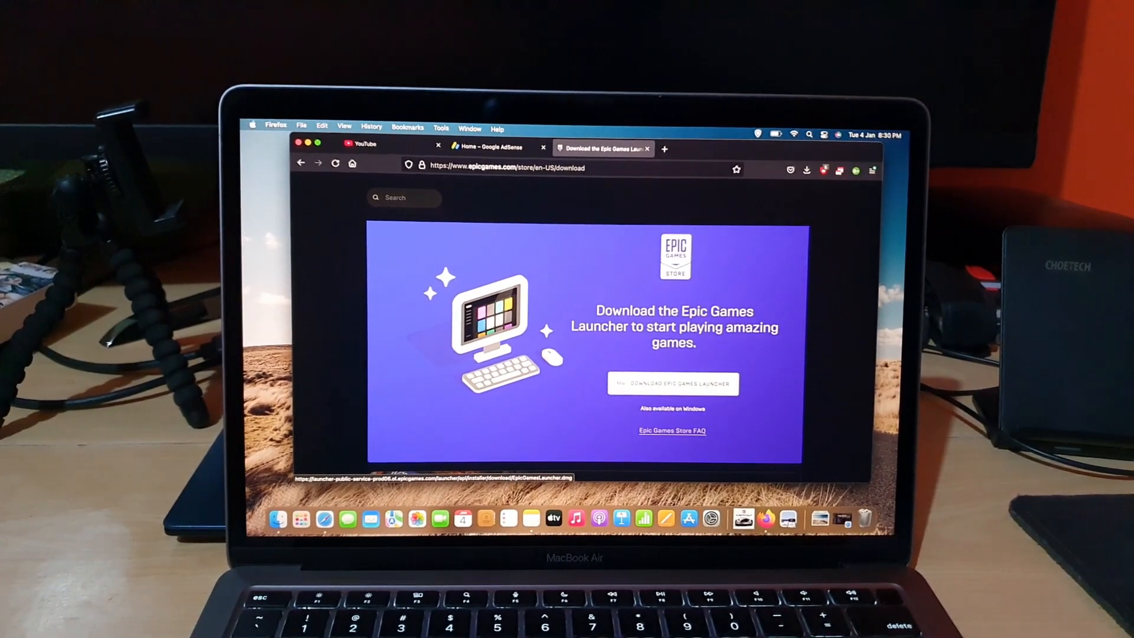
click(672, 383)
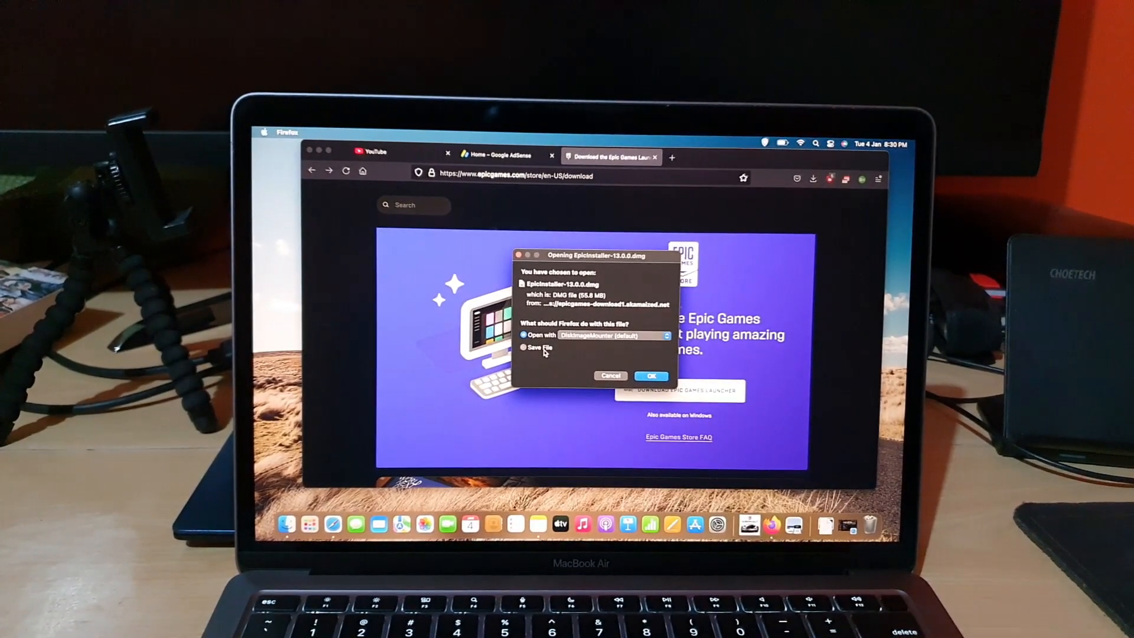
- Save EpicInstaller-13.0.0.dmg and open it from Firefox's Downloads panel
click(526, 348)
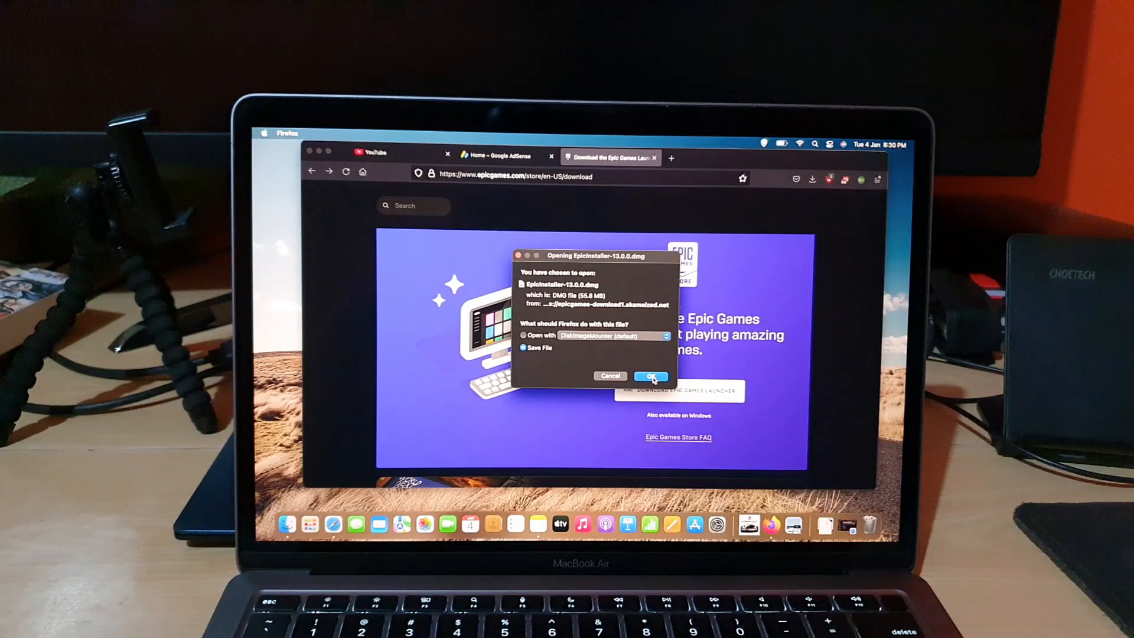
click(650, 377)
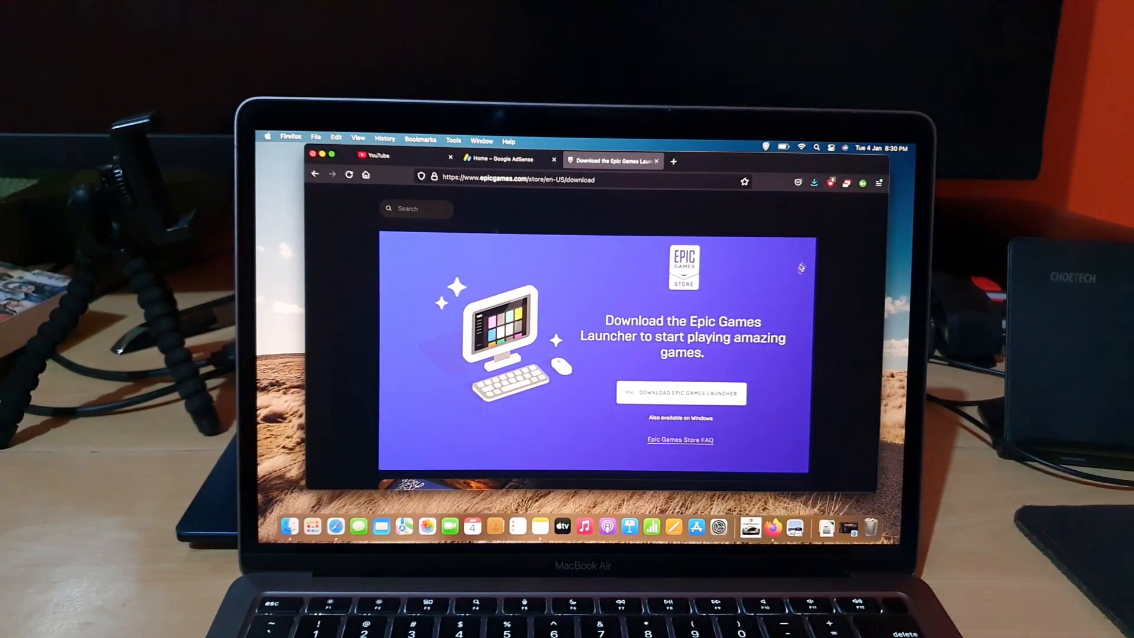
click(813, 182)
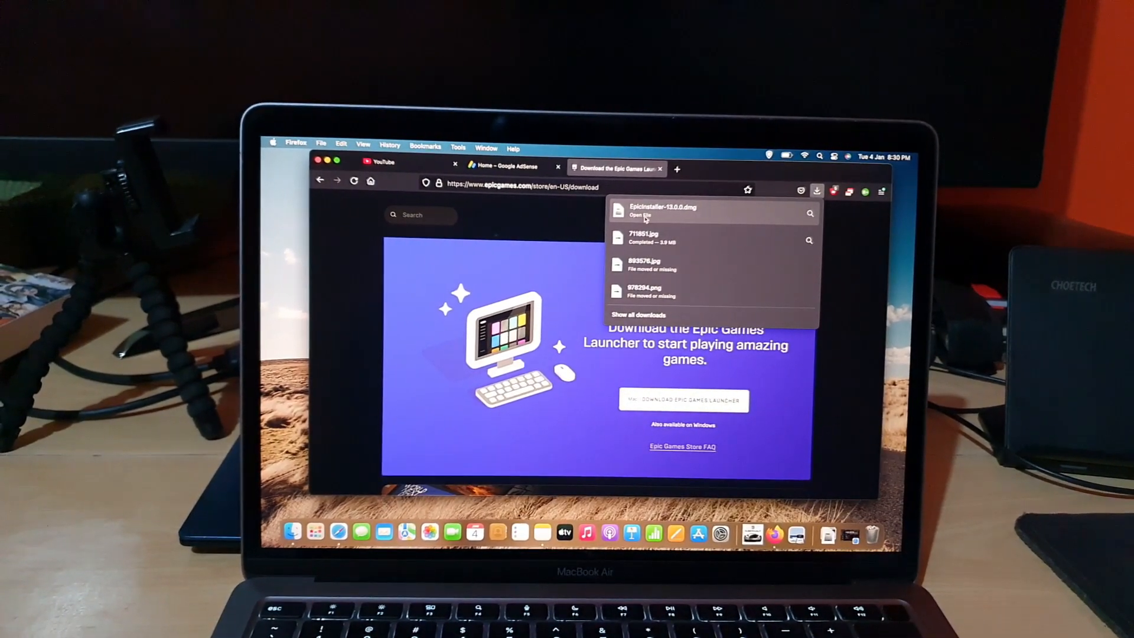
click(645, 221)
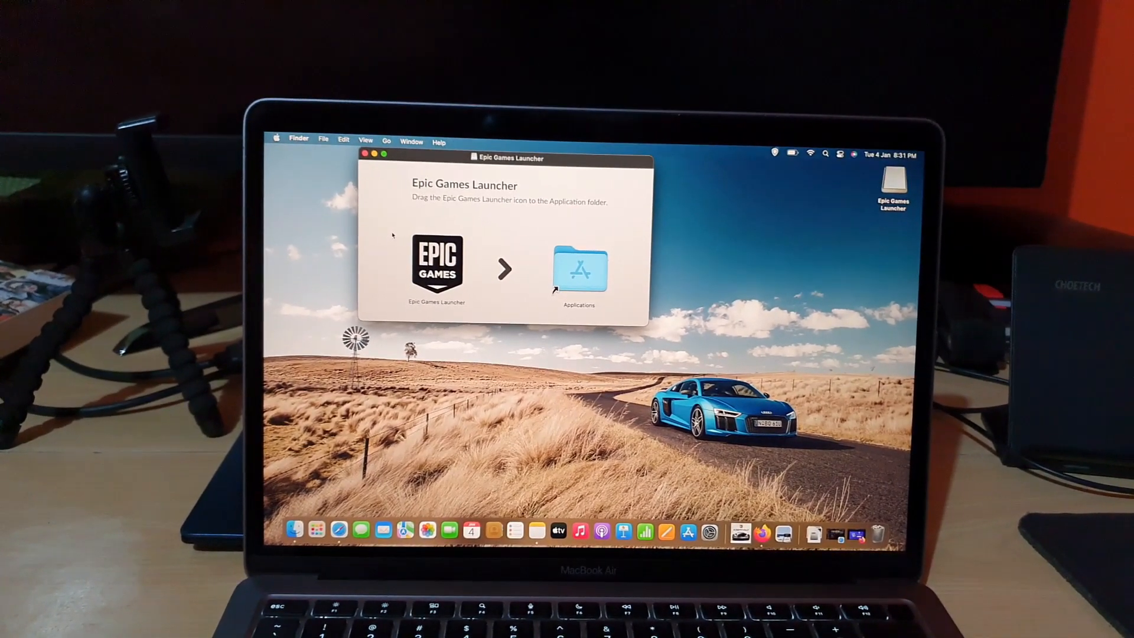
- Copy Epic Games Launcher into Applications and show it in that folder
click(436, 262)
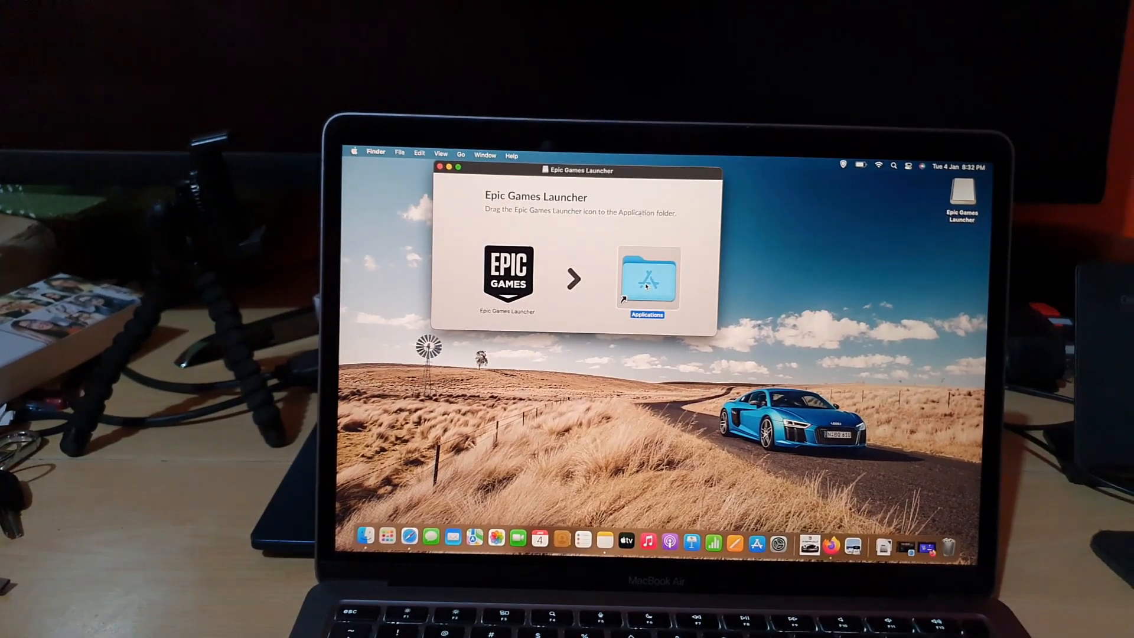
click(648, 277)
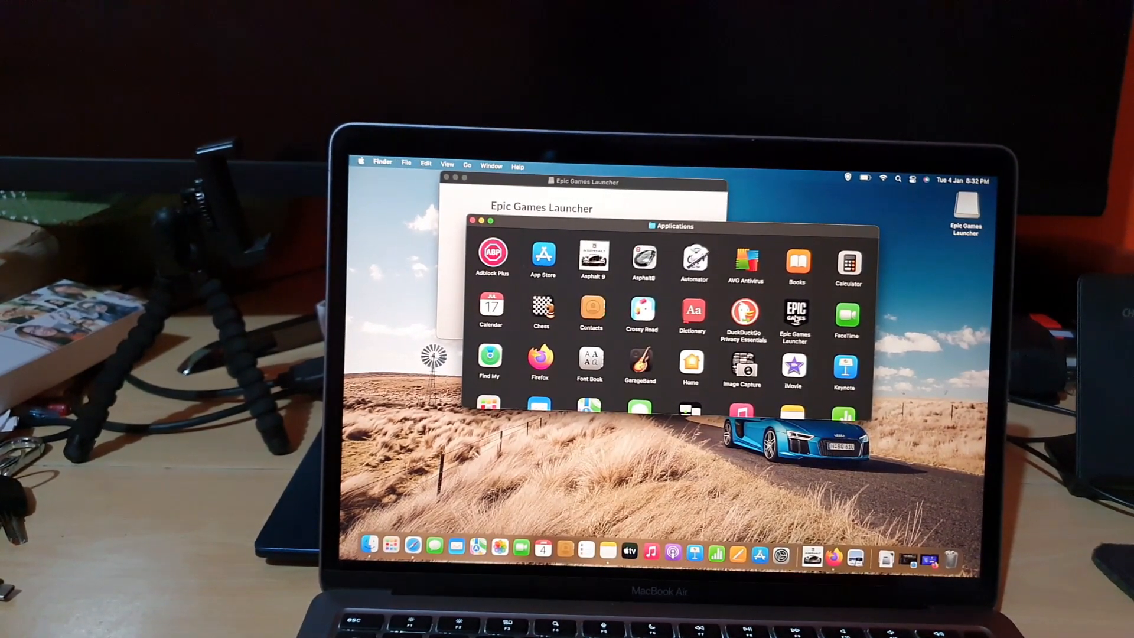
- Launch Epic Games Launcher from Applications, approving the downloaded-app security warning
double_click(796, 316)
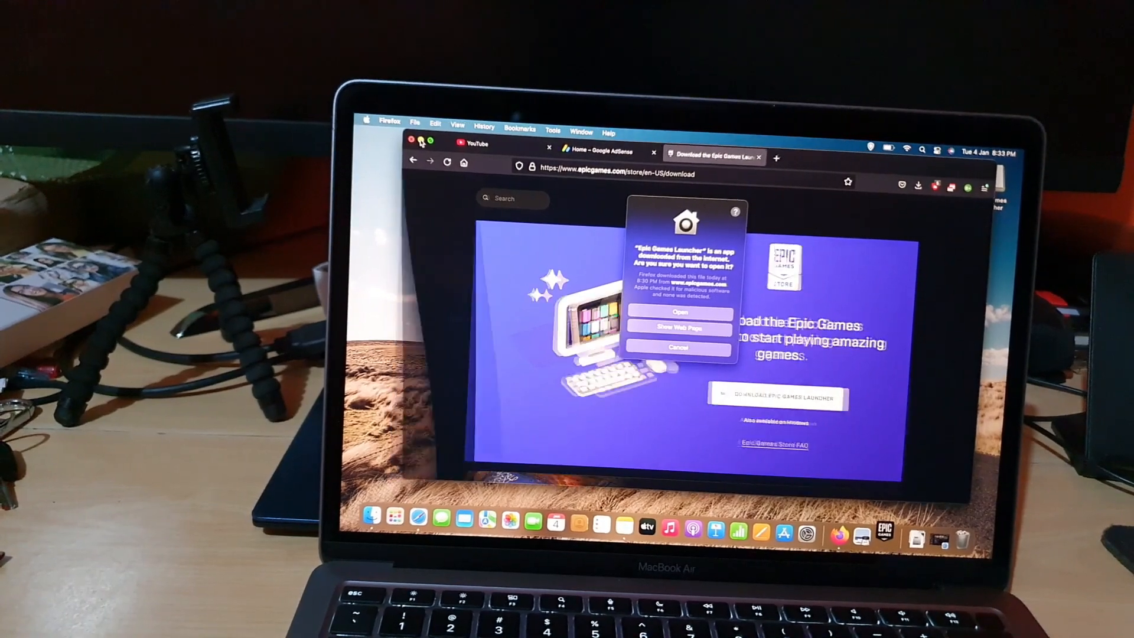
click(679, 311)
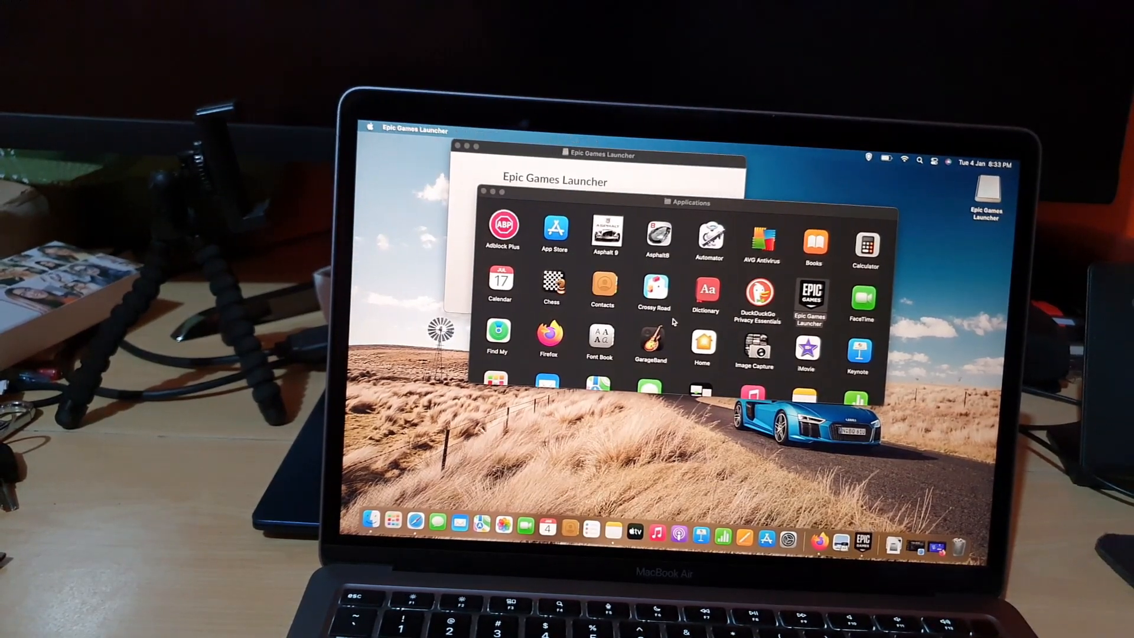
click(809, 297)
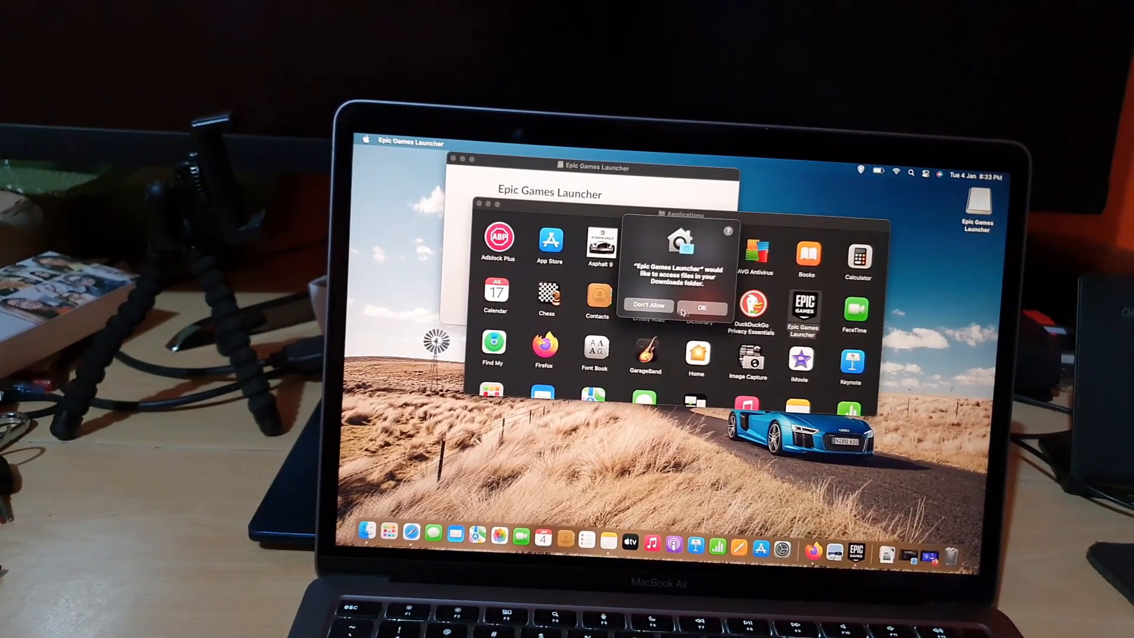
- Allow the launcher access to the Downloads folder and bring up Launchpad
click(700, 305)
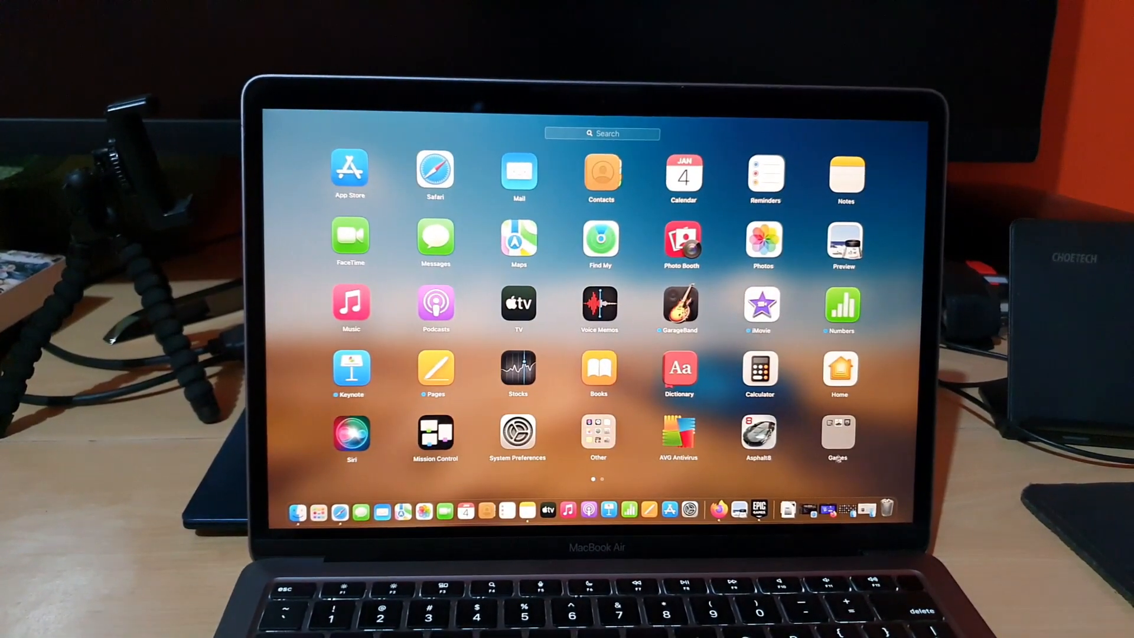
click(838, 435)
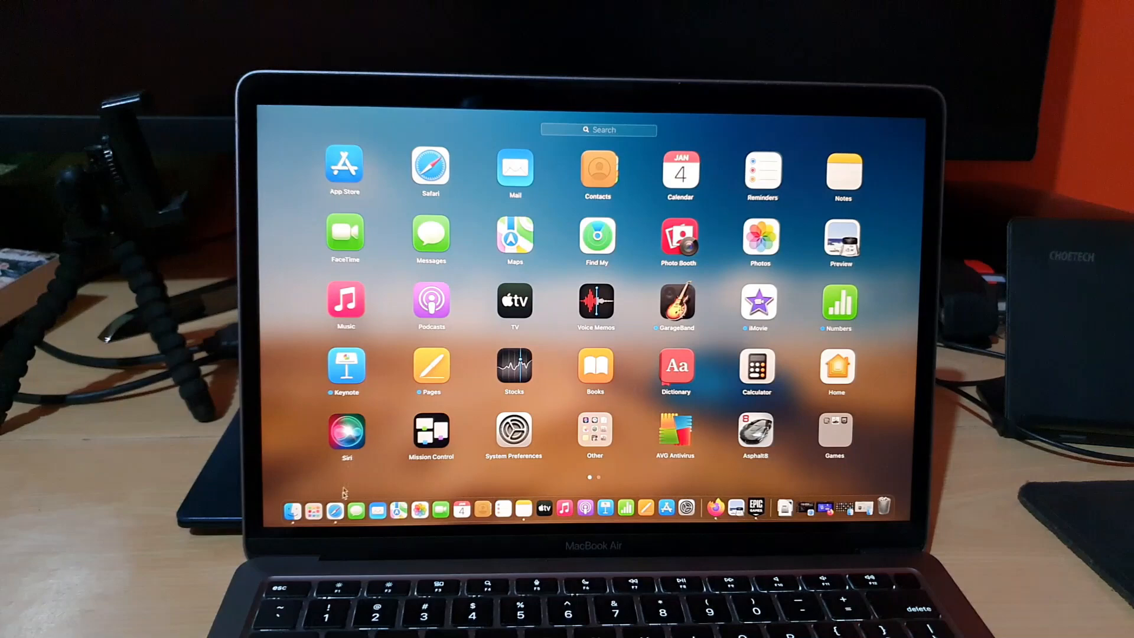
- Start Epic Games Launcher from Launchpad and sign in with an Epic Games account
click(758, 510)
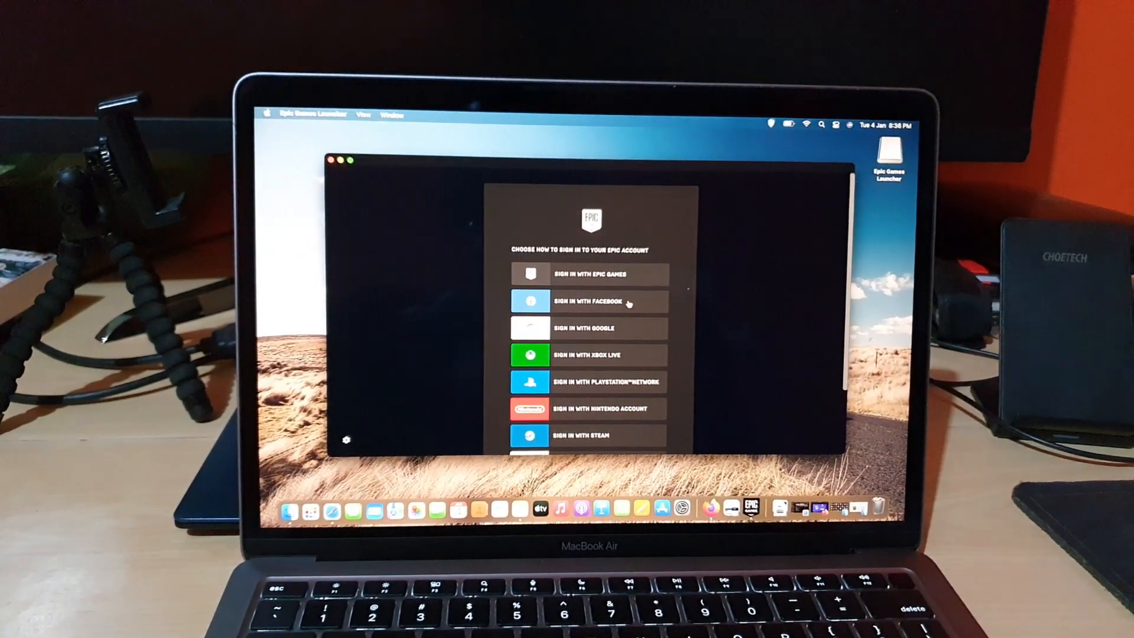
scroll(down, 3)
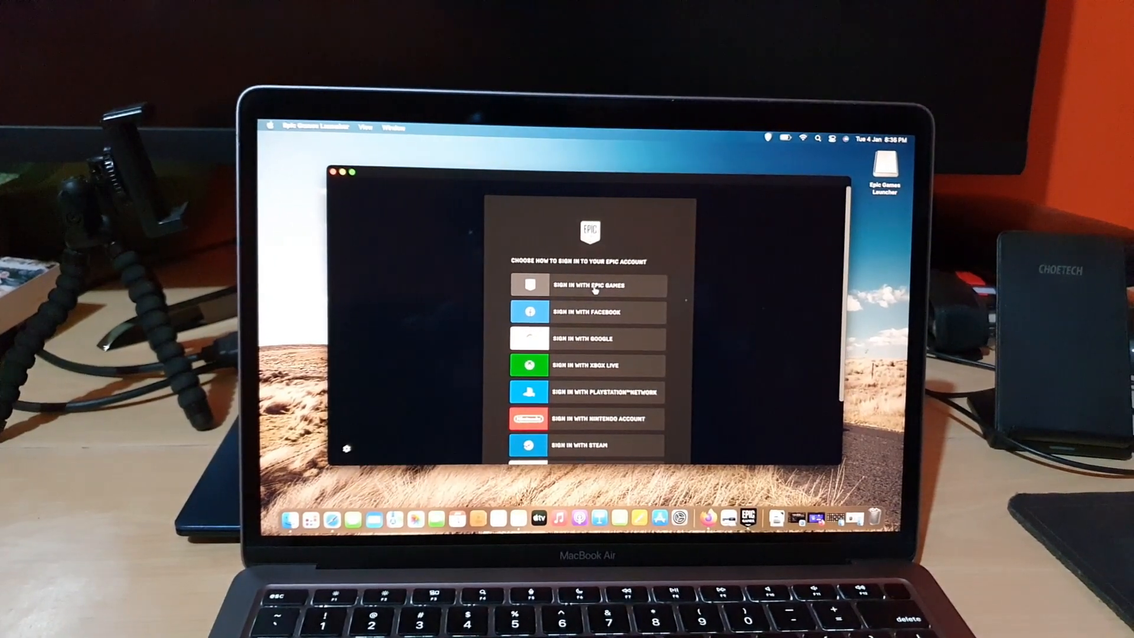
click(589, 284)
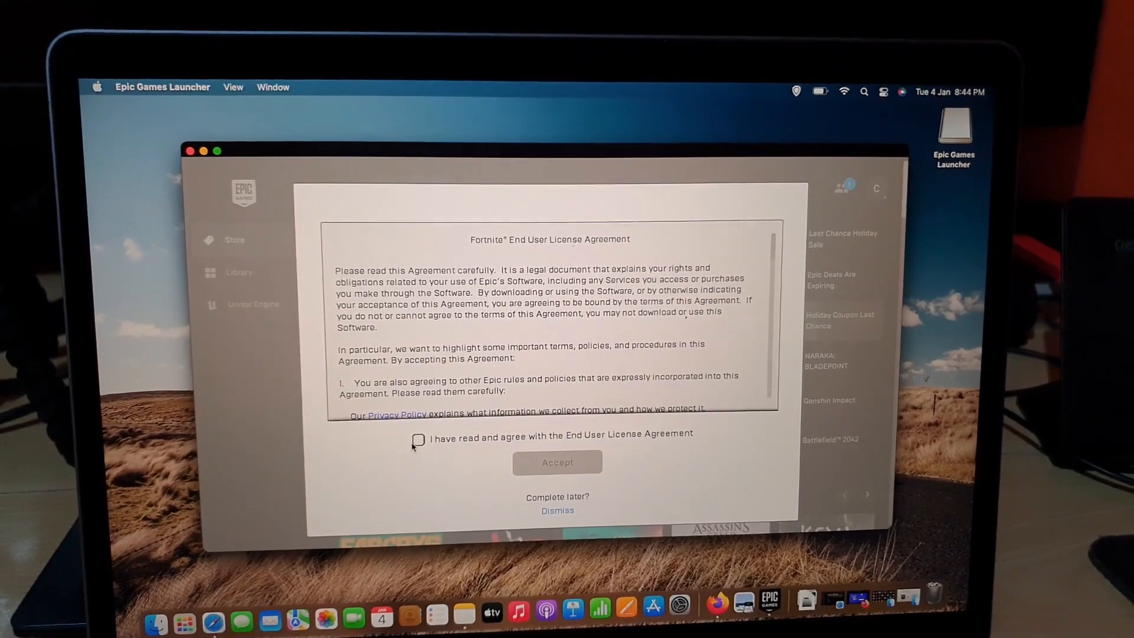
- Tick agreement to the Fortnite End User License Agreement and accept it
click(418, 439)
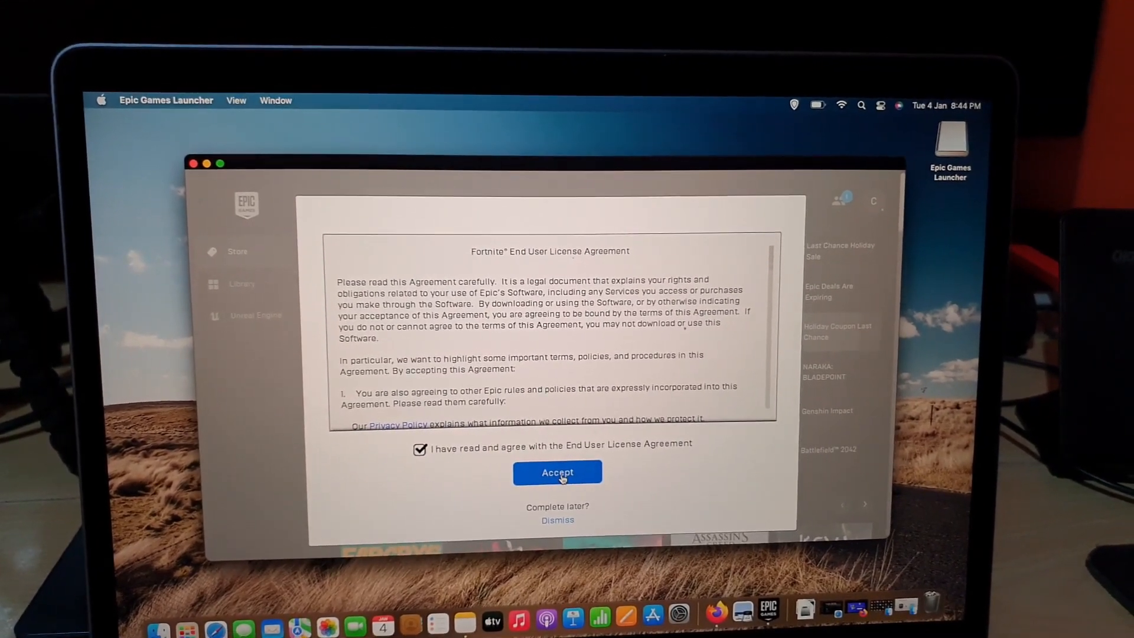
click(557, 472)
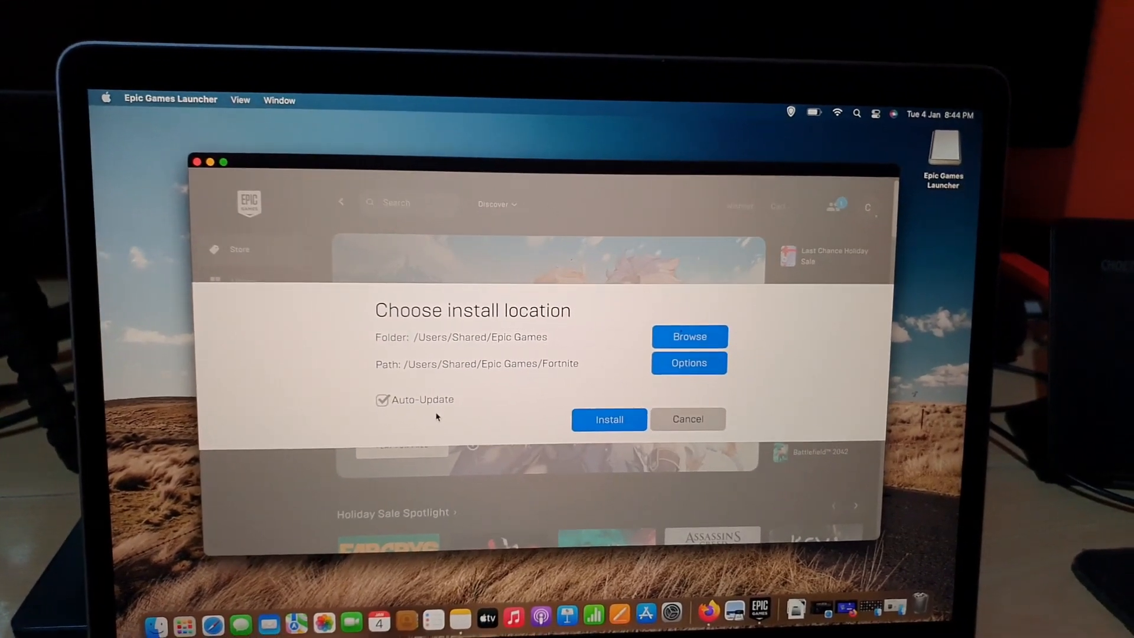
mouse_move(574, 448)
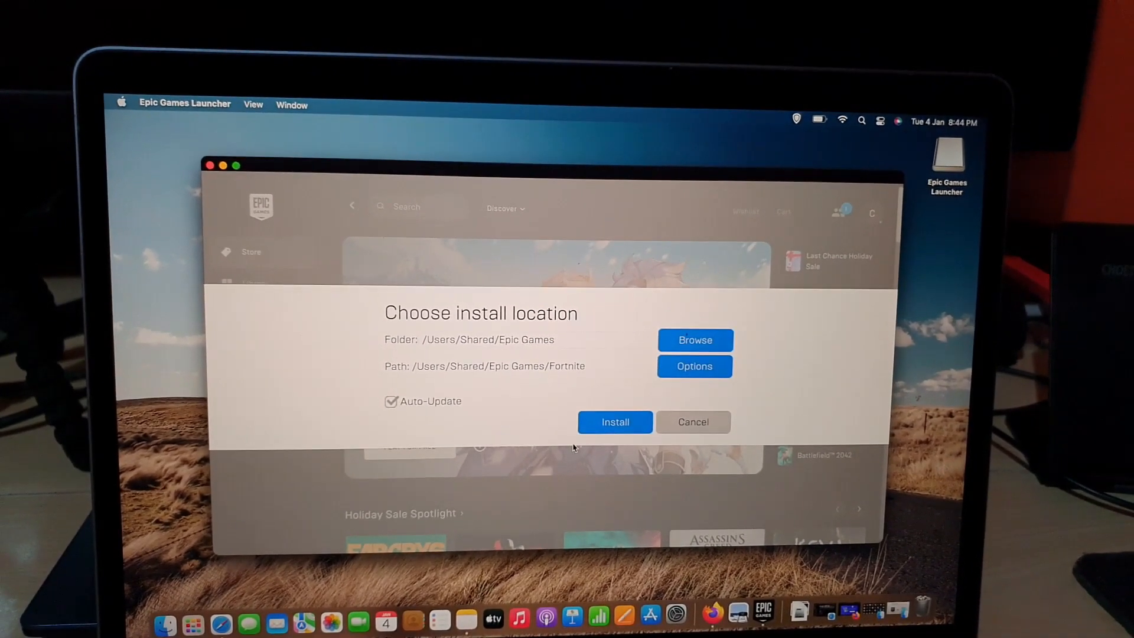
- Install Fortnite to /Users/Shared/Epic Games with Auto-Update enabled
click(692, 422)
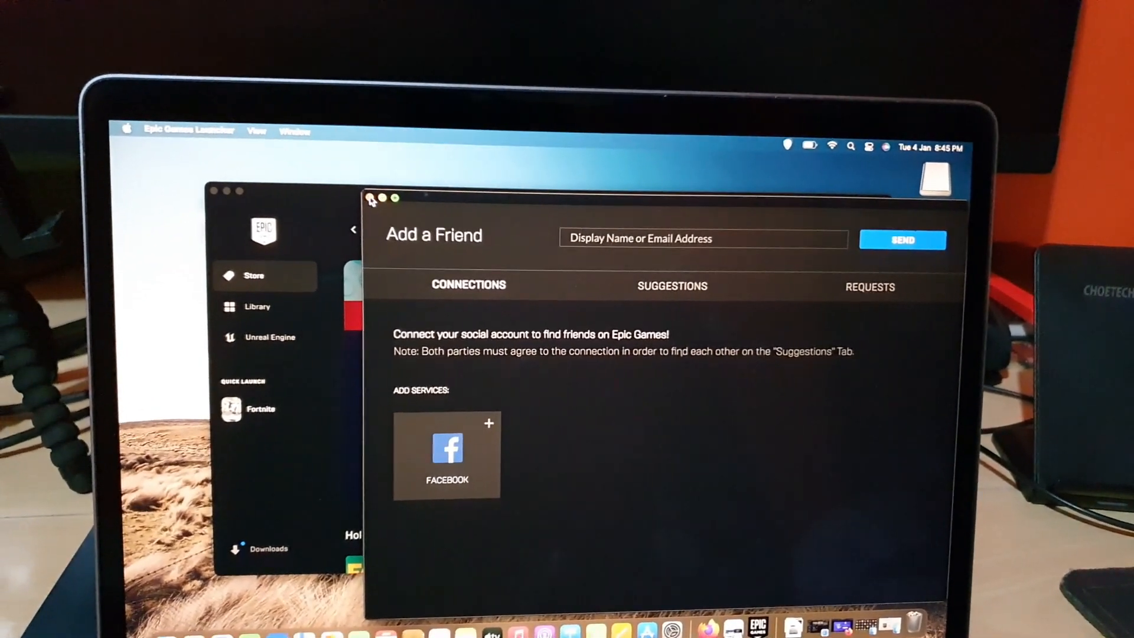
- Dismiss the Add a Friend window to return to the Store
click(371, 199)
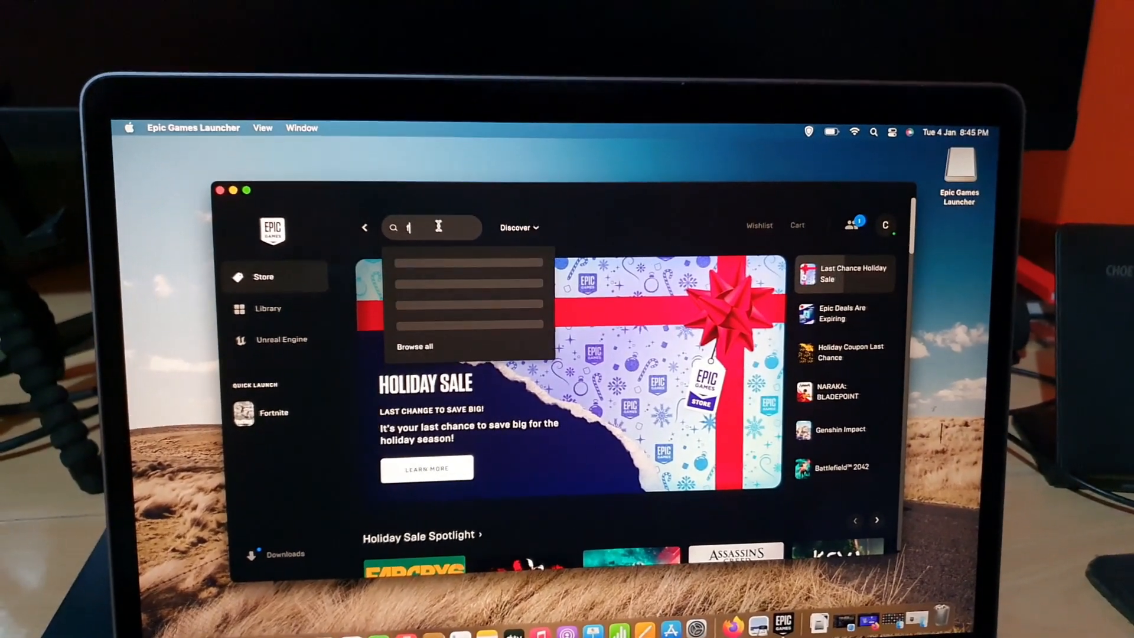
- Search the store for Fortnite and open its store page from the results
text(ort)
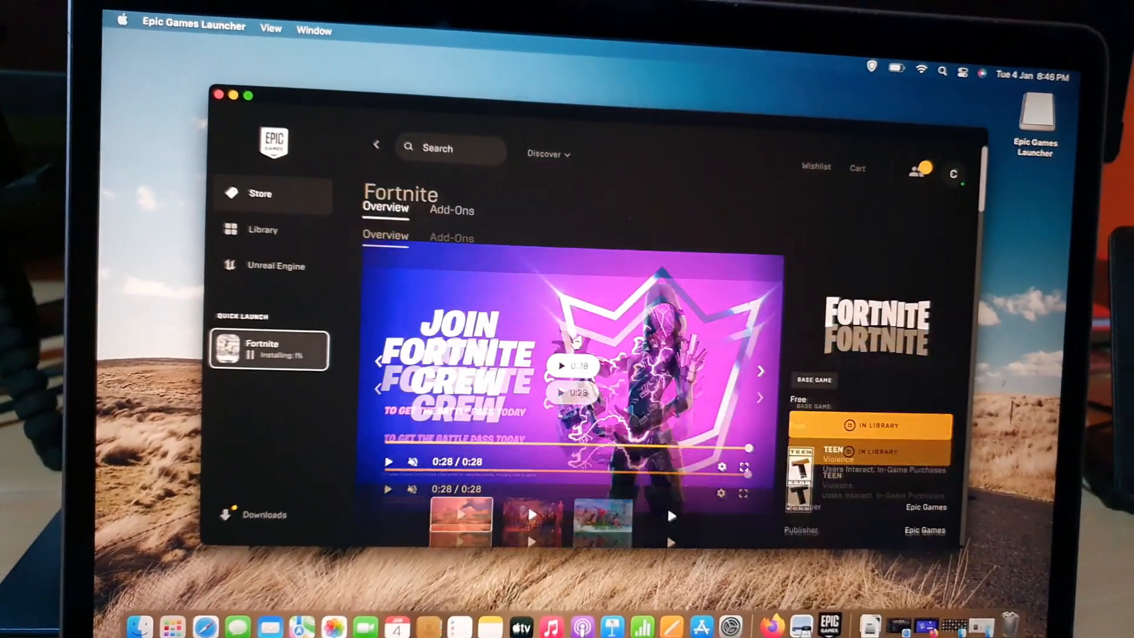
scroll(down, 3)
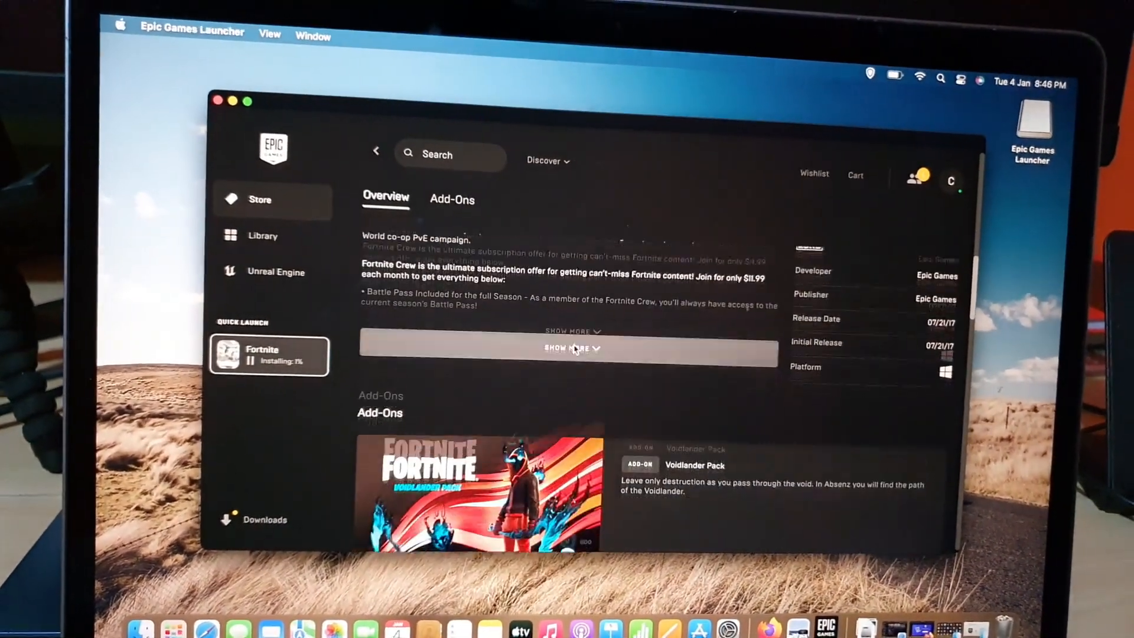
scroll(down, 3)
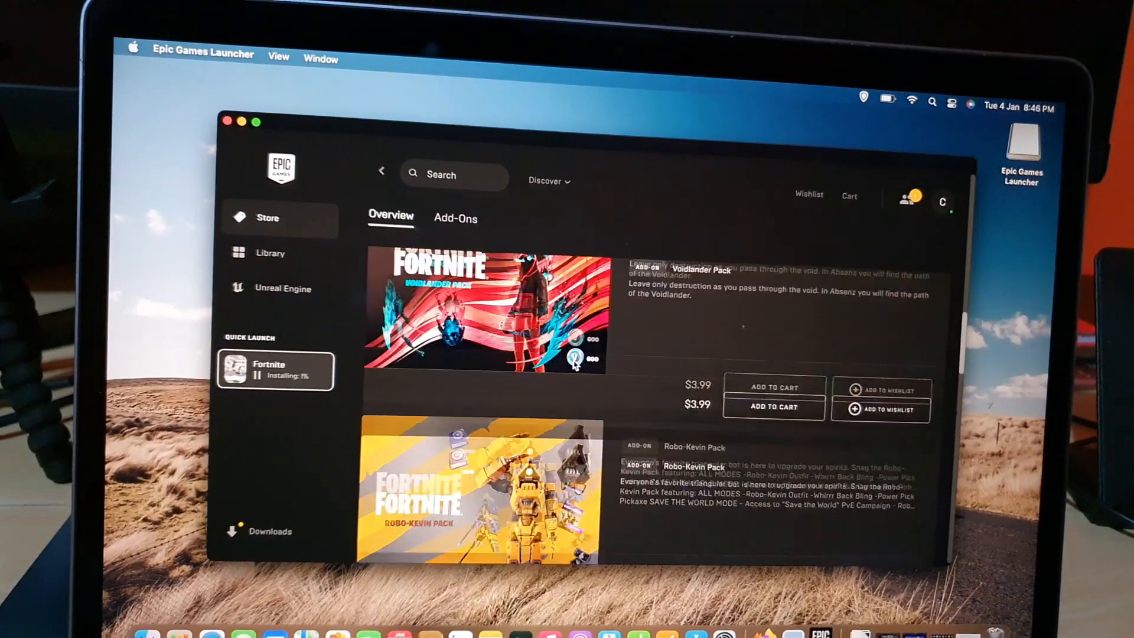
scroll(up, 3)
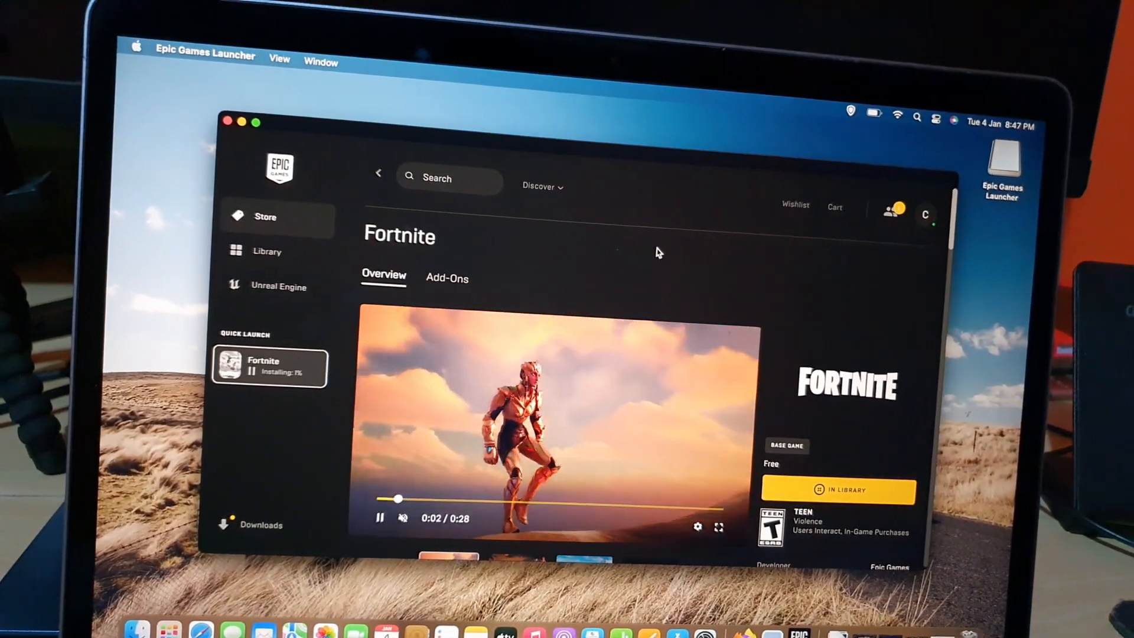
scroll(down, 3)
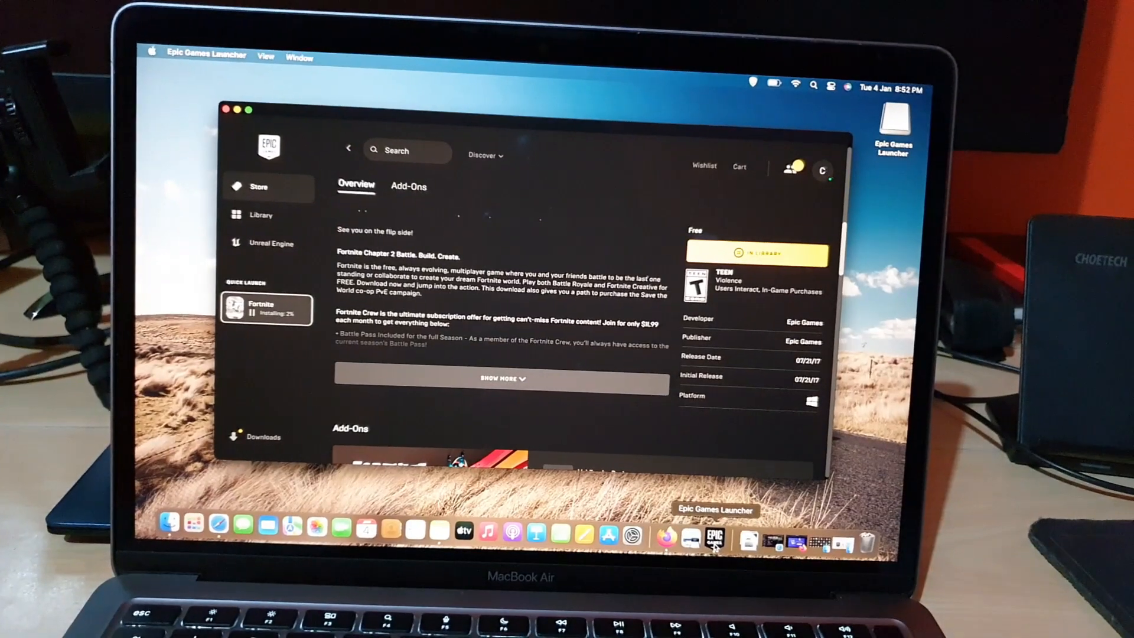